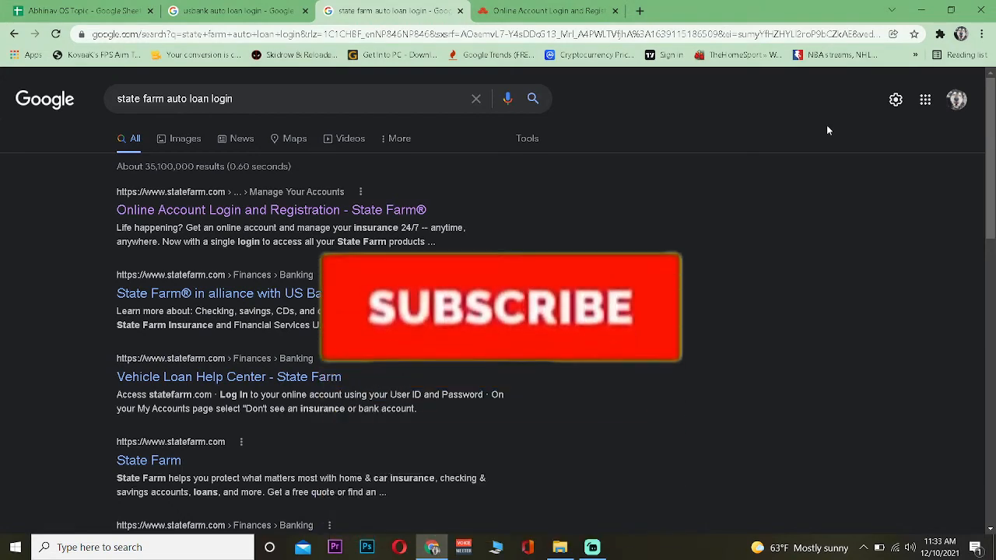
Close the US Bank results and open State Farm's 'Online Account Login and Registration' result.
{"action": "left_click", "coordinate": [500, 307]}
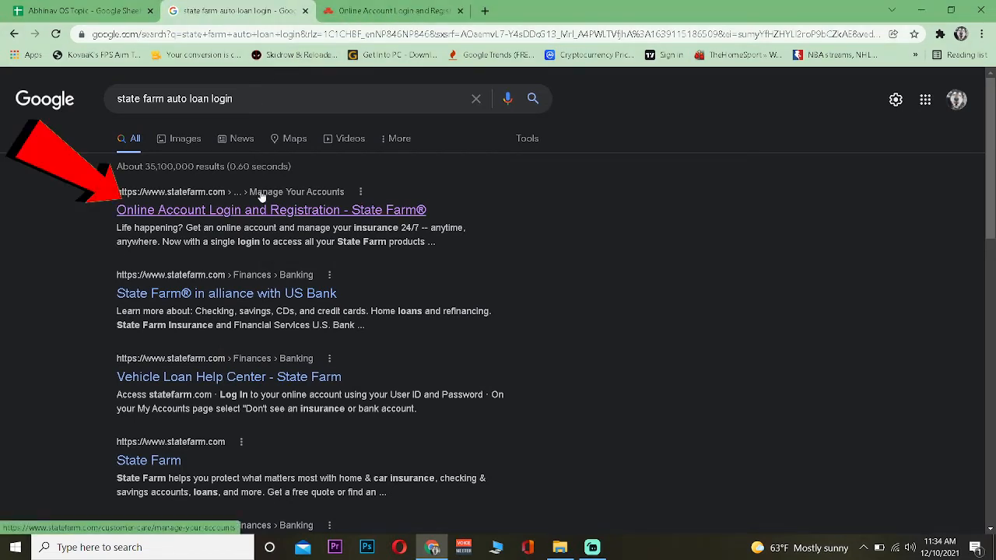
{"action": "left_click", "coordinate": [270, 210]}
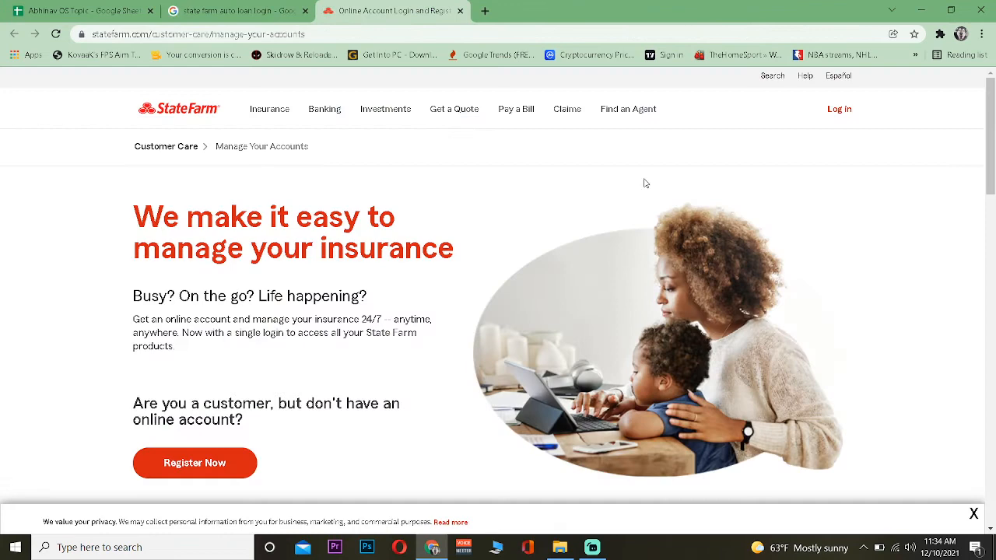
{"action": "mouse_move", "coordinate": [830, 126]}
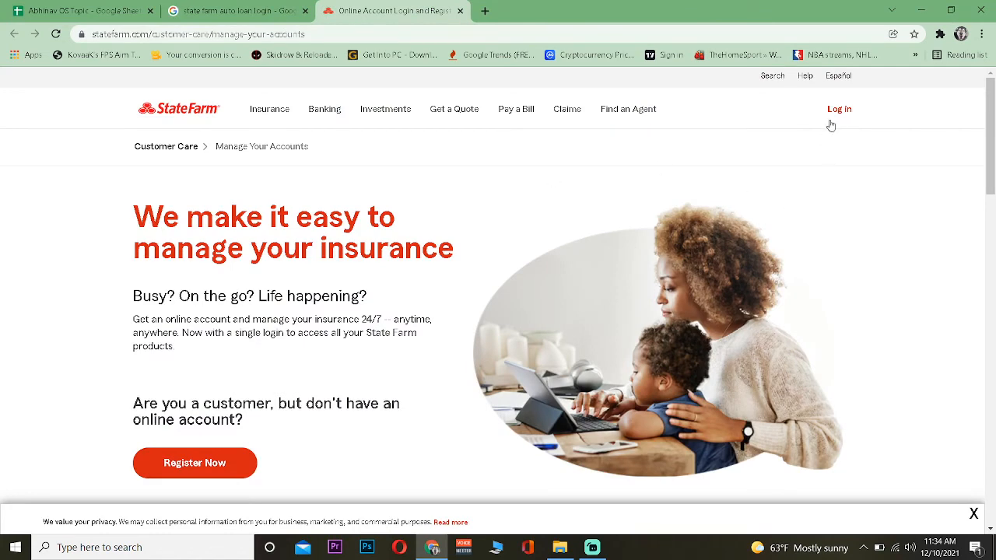
{"action": "left_click", "coordinate": [838, 108]}
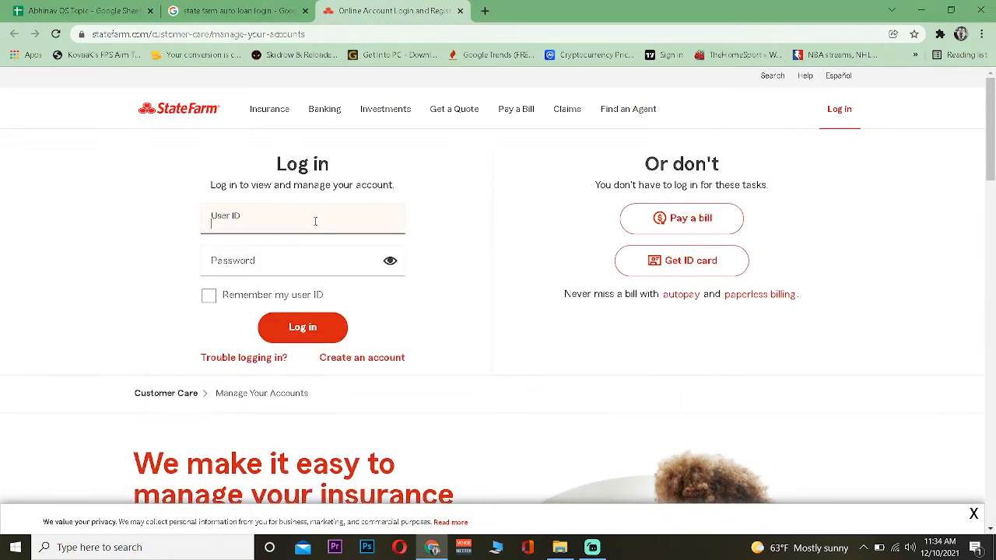
{"action": "type", "text": "keivn"}
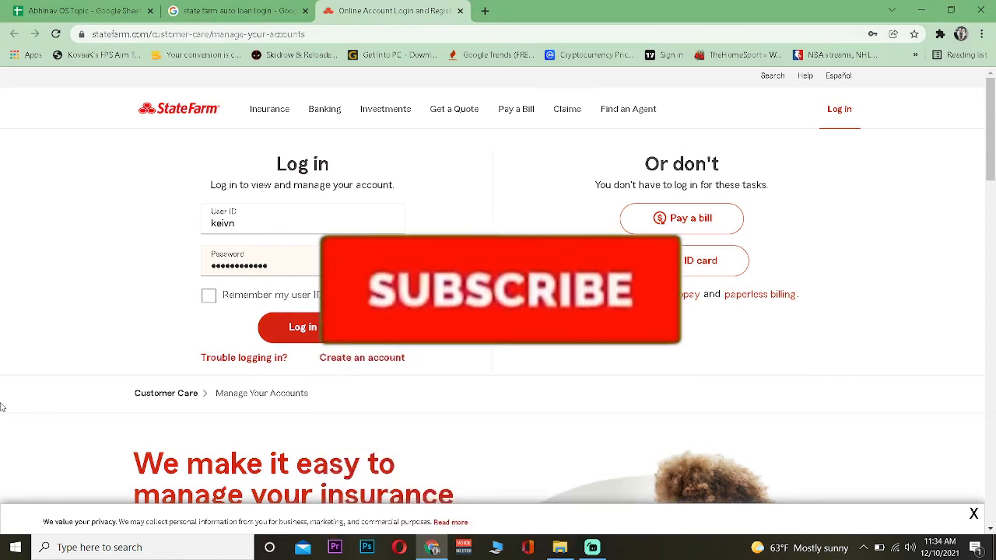
{"action": "left_click", "coordinate": [500, 291]}
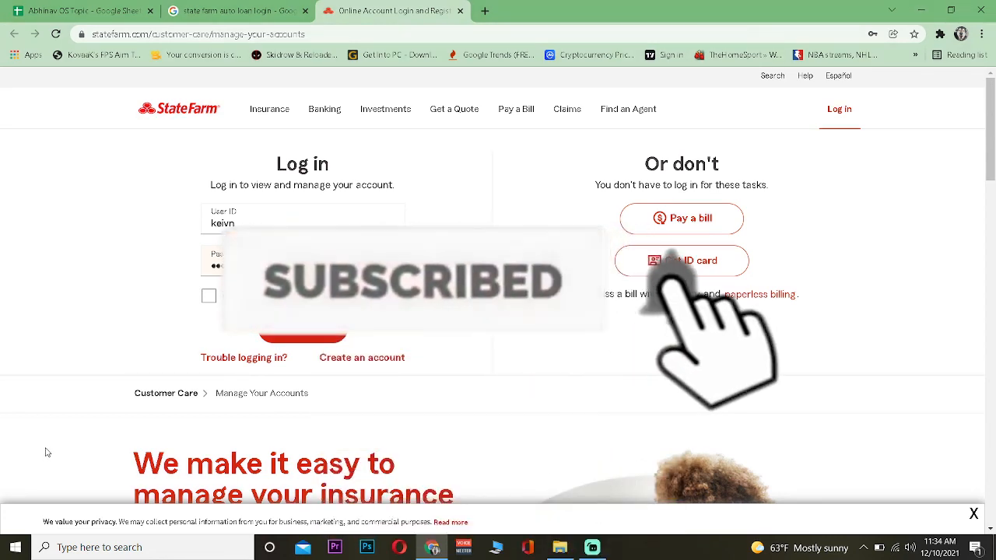